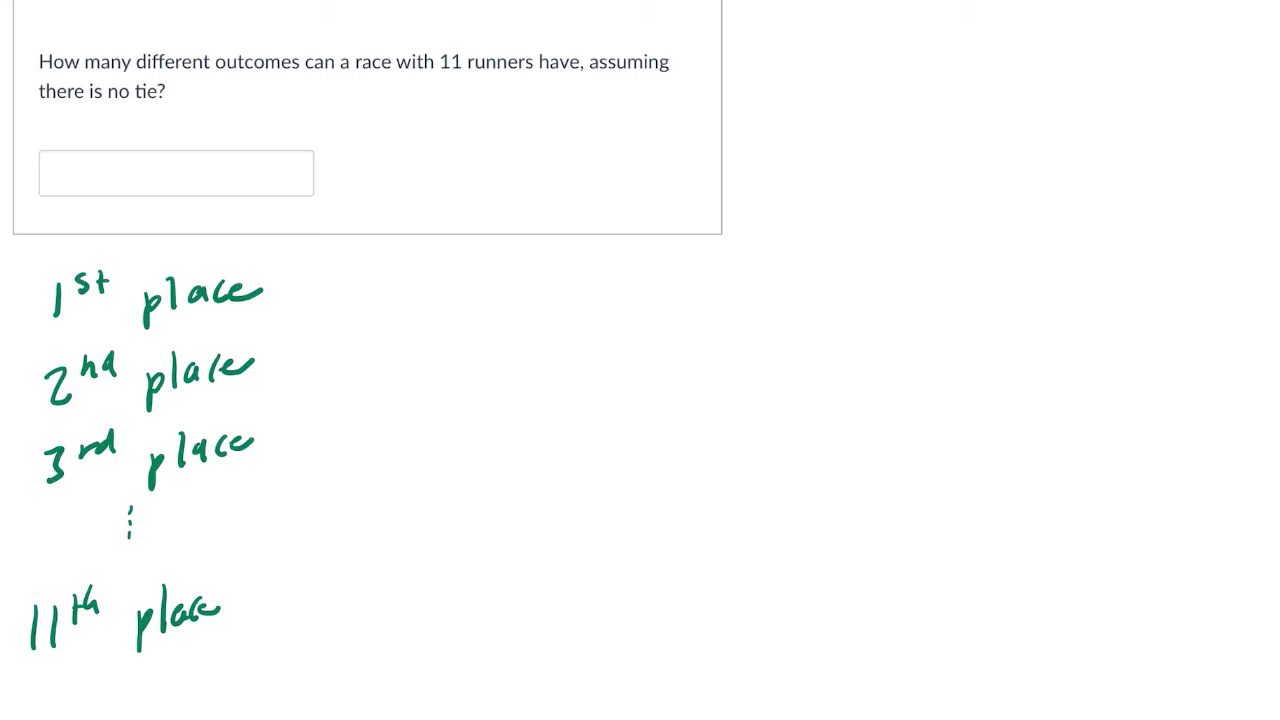
# Draw an arrow right of '1st place' and begin writing the count 11
pyautogui.moveTo(300, 288); pyautogui.dragTo(420, 288)
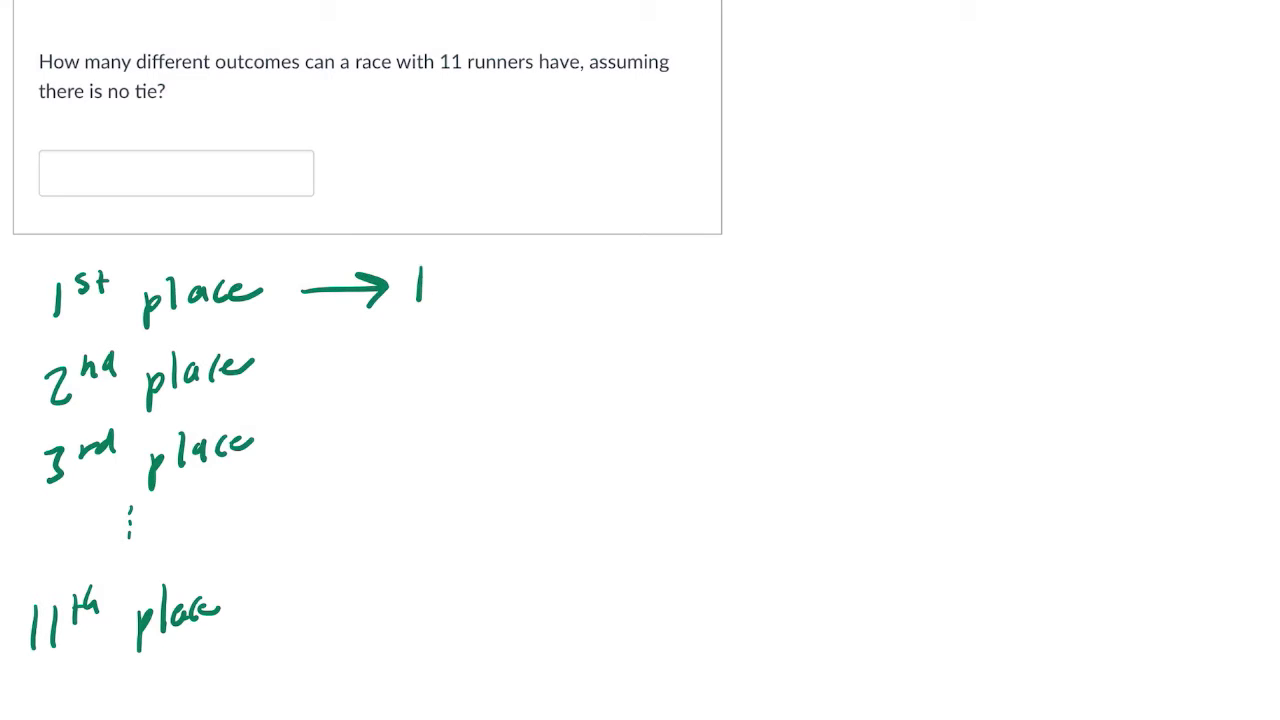
pyautogui.moveTo(290, 368); pyautogui.dragTo(370, 368)
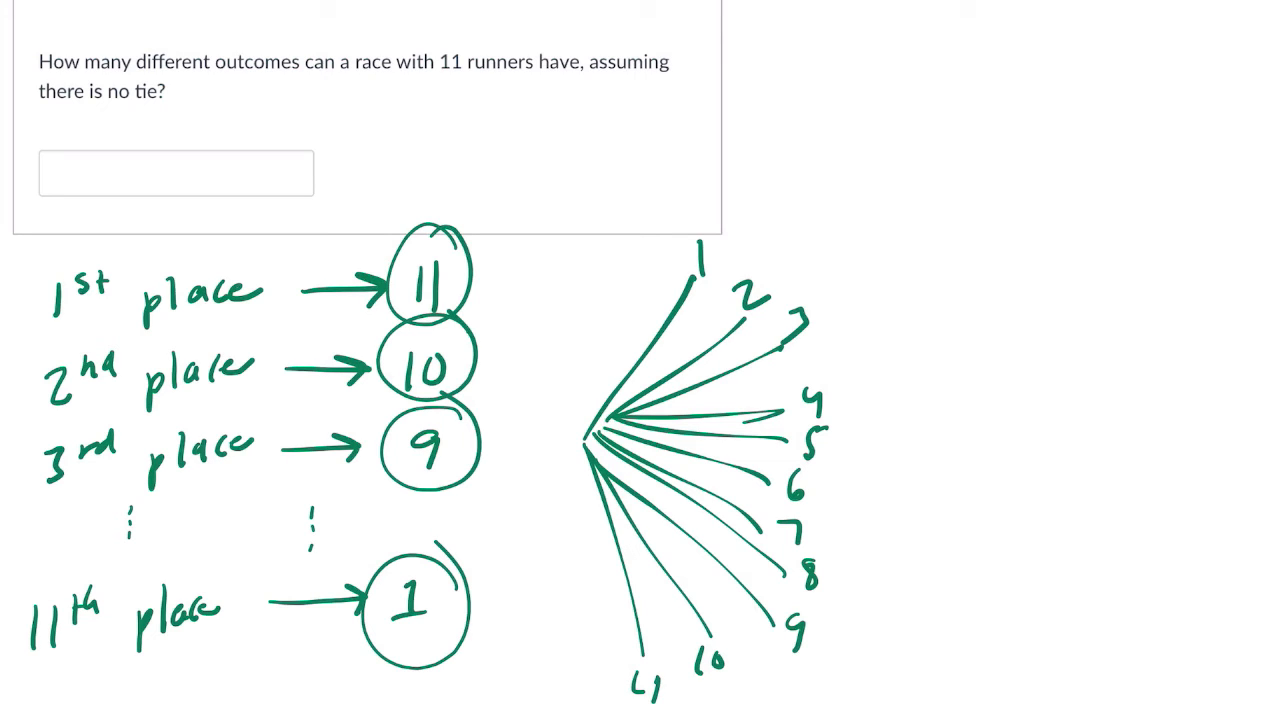
# Add a diagonal pen stroke for the 11-branch tree diagram
pyautogui.moveTo(715, 215); pyautogui.dragTo(850, 85)
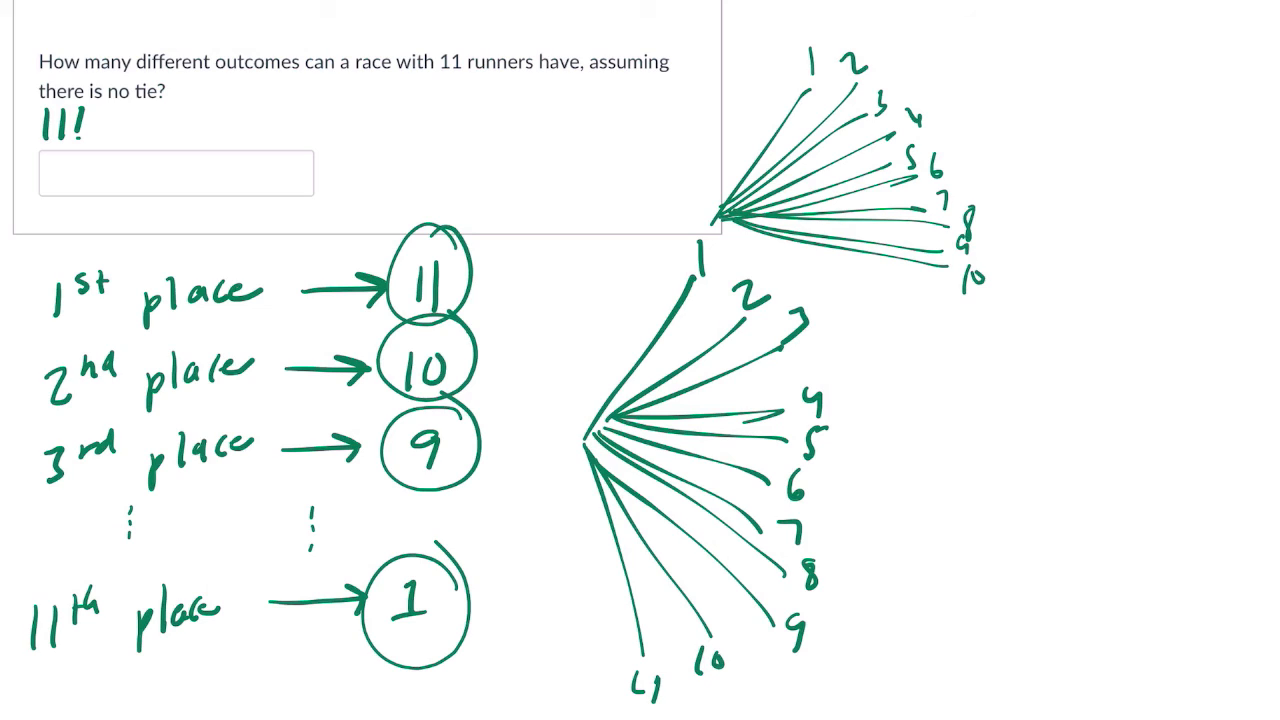
# Write the first digits of 11!'s value, 3991, in the answer box
pyautogui.write('3')
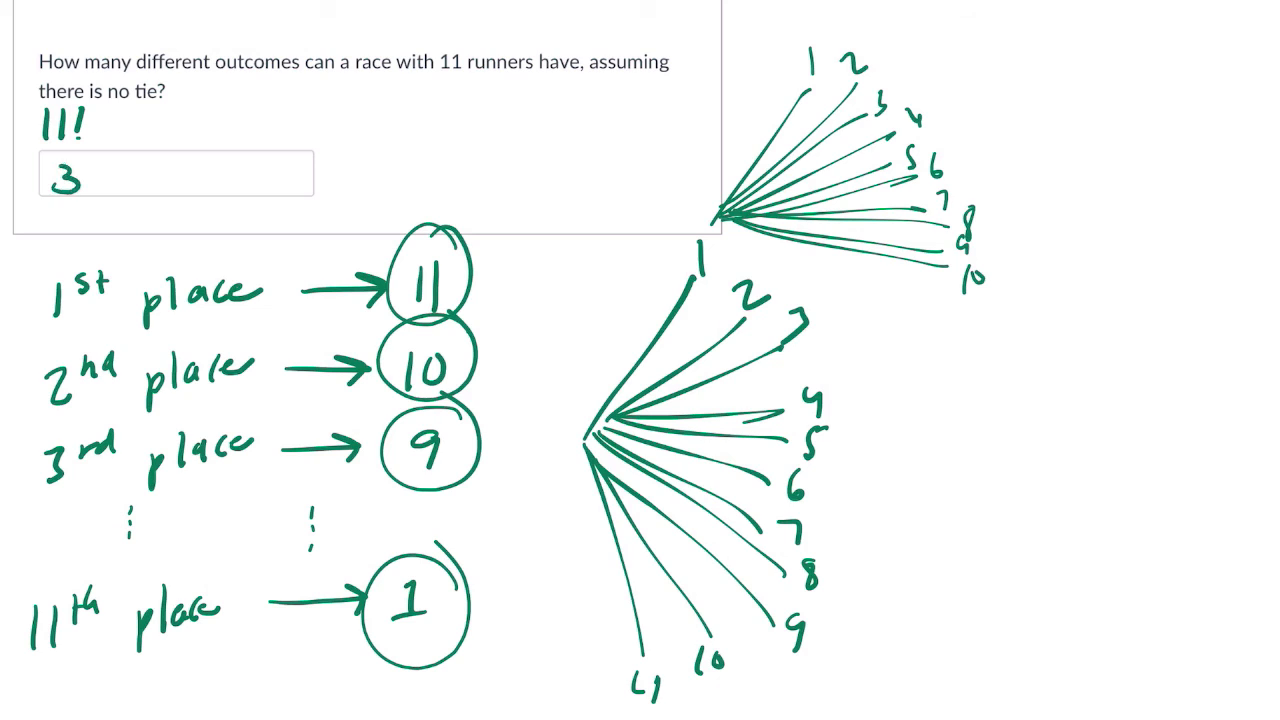
pyautogui.write('991')
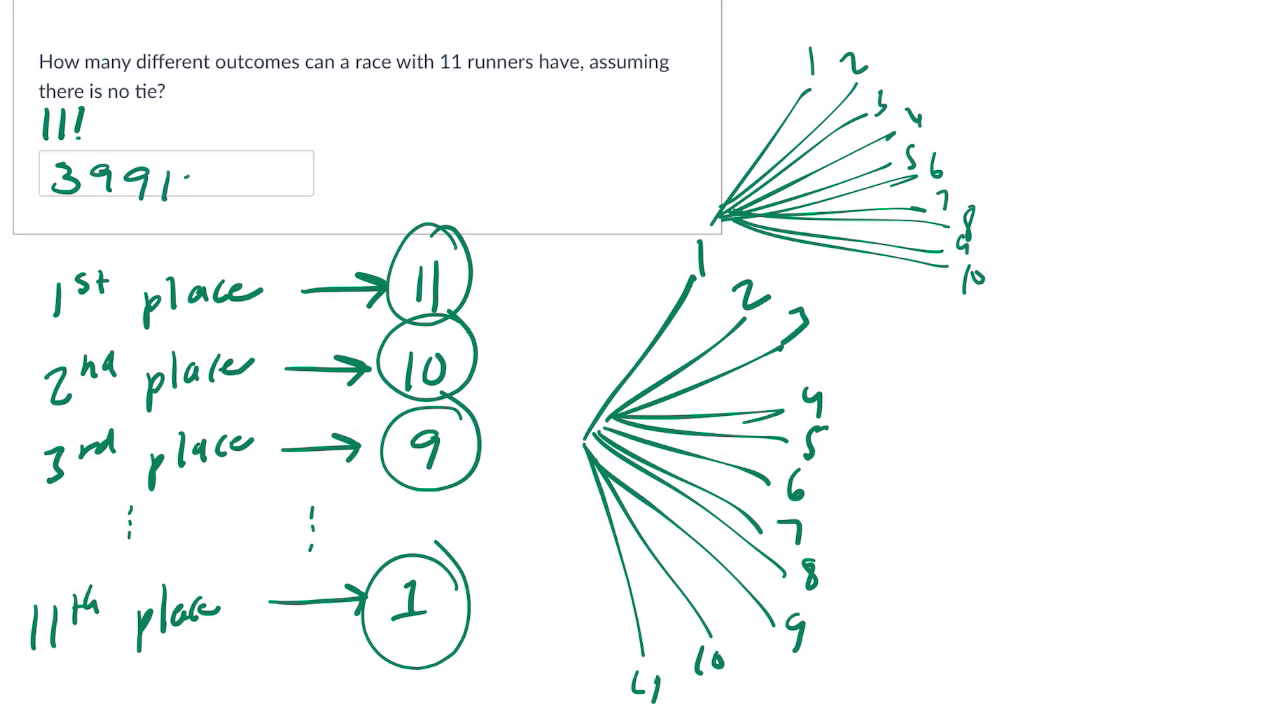